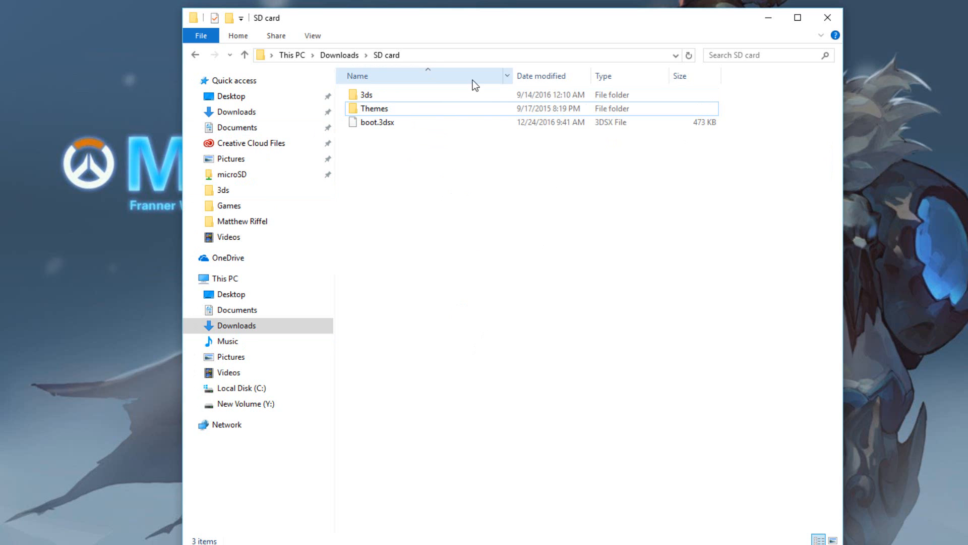
Browse into the 3ds/mgba folder and return to the SD card root.
{"action": "double_click", "coordinate": [374, 108]}
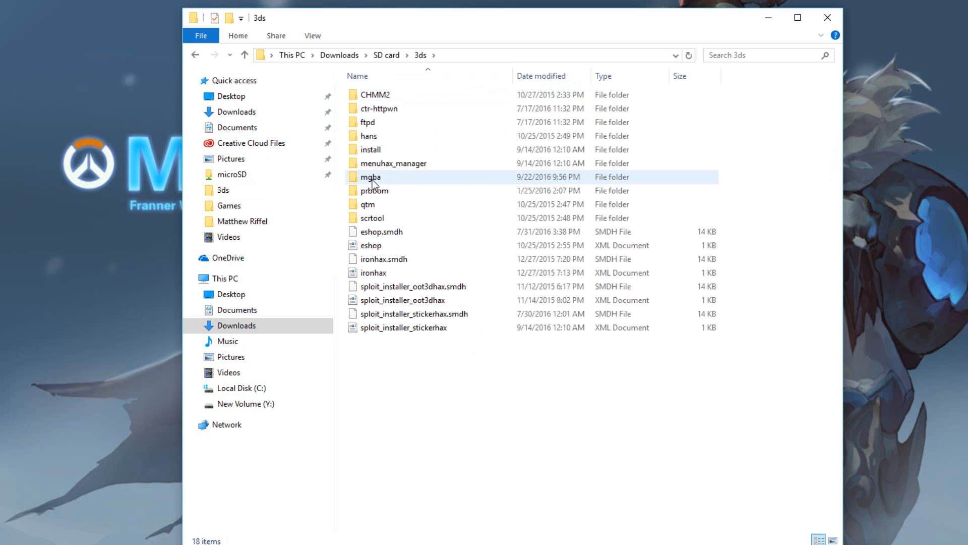
{"action": "mouse_move", "coordinate": [373, 180]}
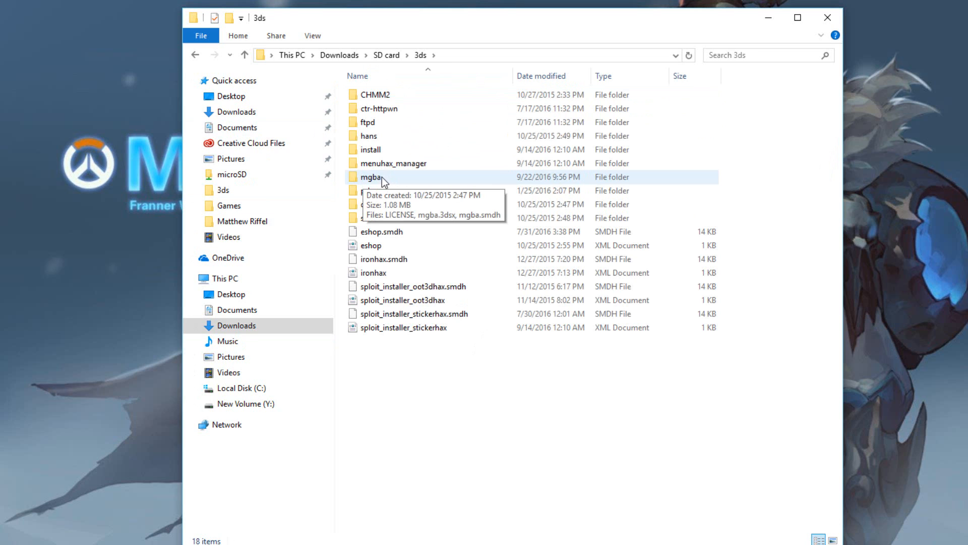
{"action": "double_click", "coordinate": [370, 177]}
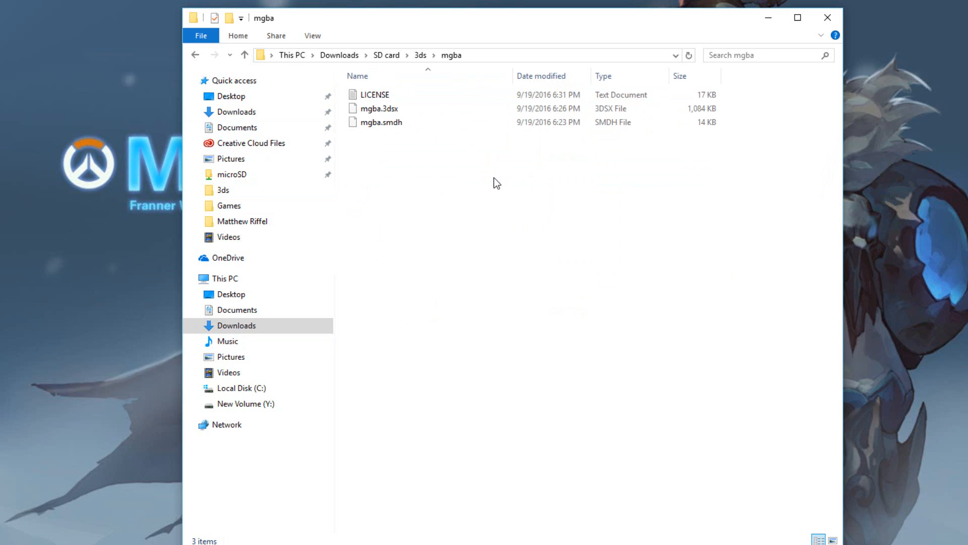
{"action": "left_click", "coordinate": [194, 54]}
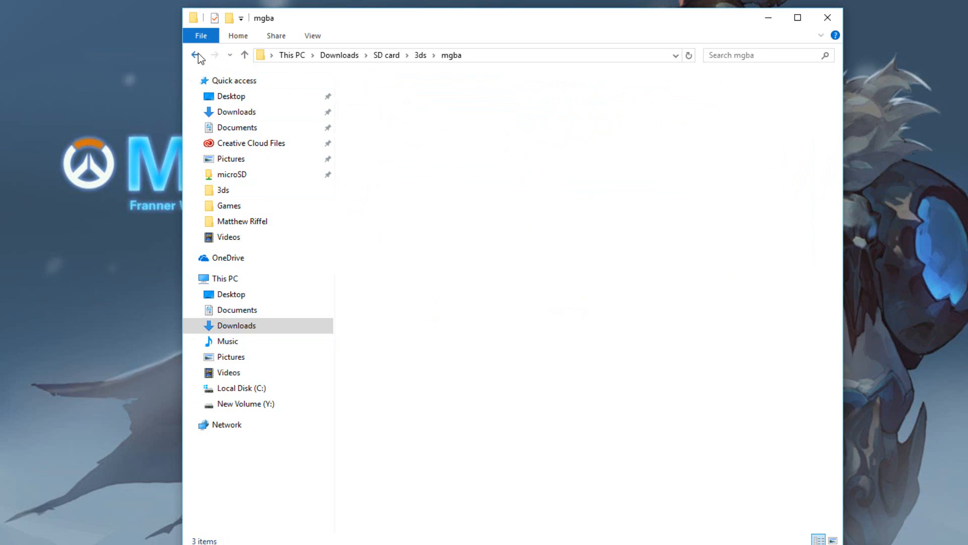
{"action": "left_click", "coordinate": [194, 55]}
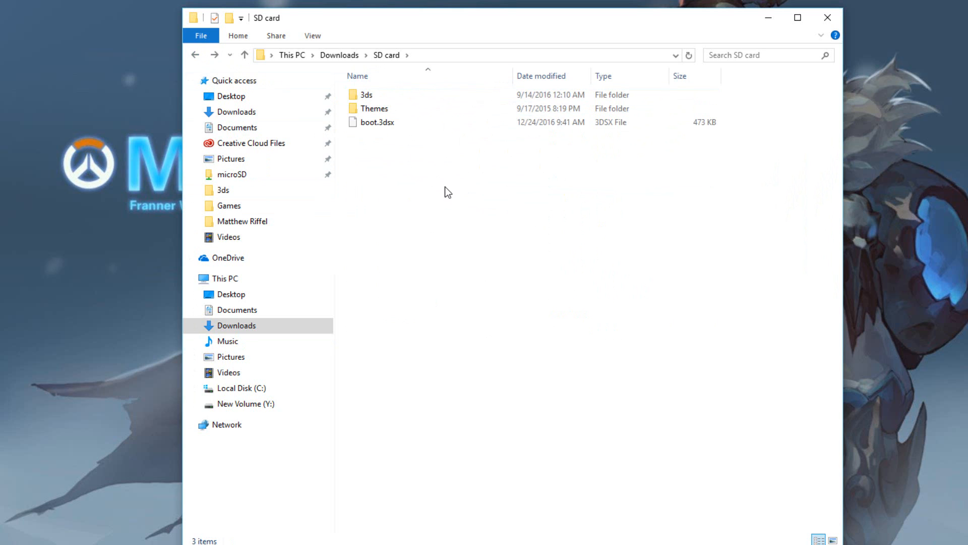
Create a new folder at the SD card root named 'Gameboy games', then rename it to 'mgba'.
{"action": "right_click", "coordinate": [448, 192]}
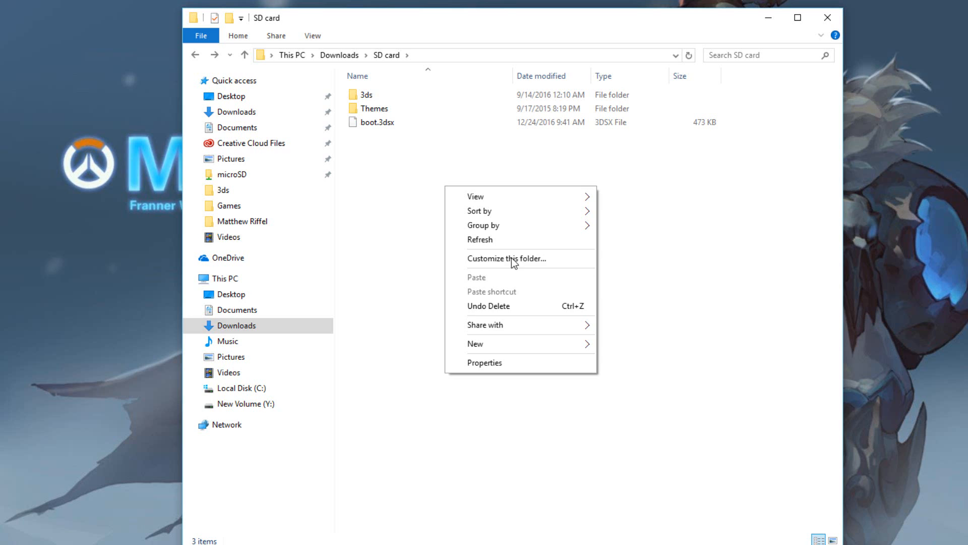
{"action": "left_click", "coordinate": [475, 343]}
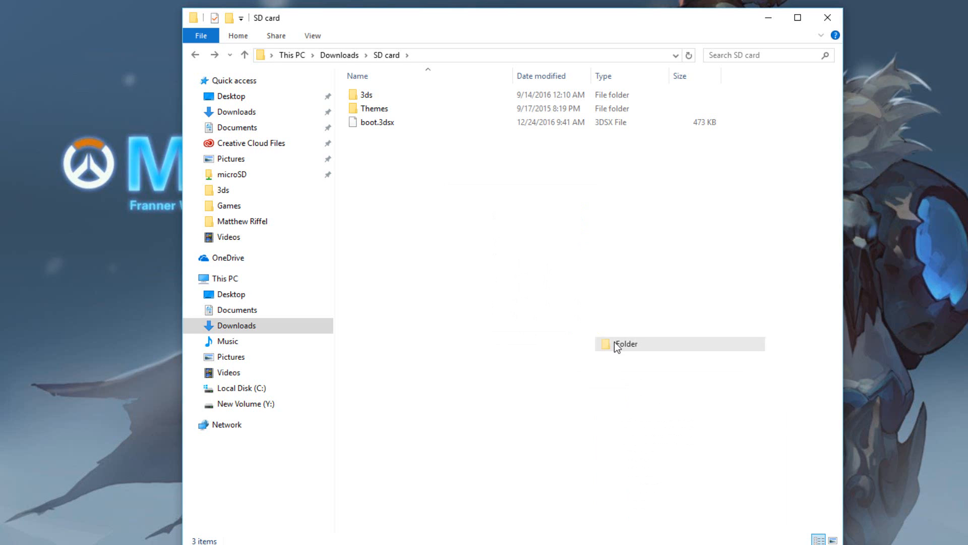
{"action": "type", "text": "G"}
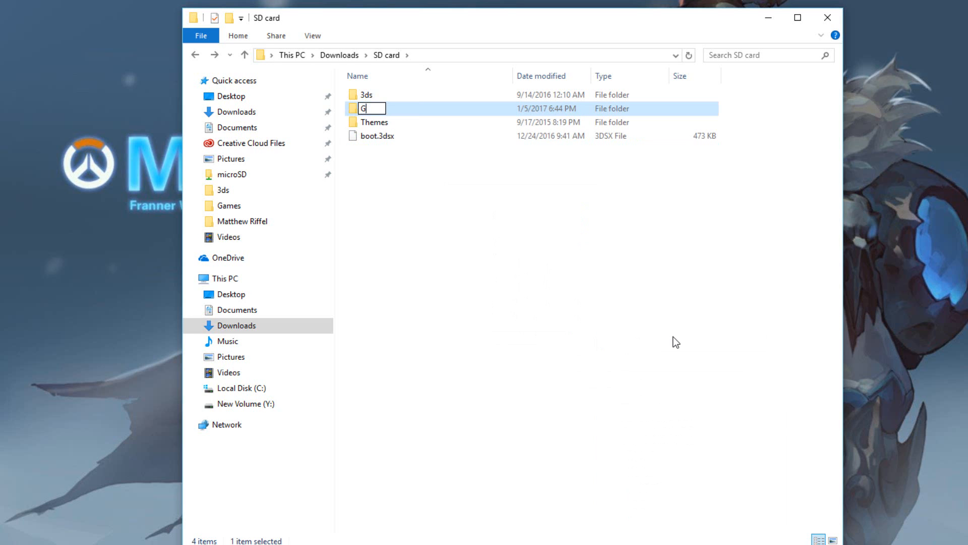
{"action": "type", "text": "ameboy games"}
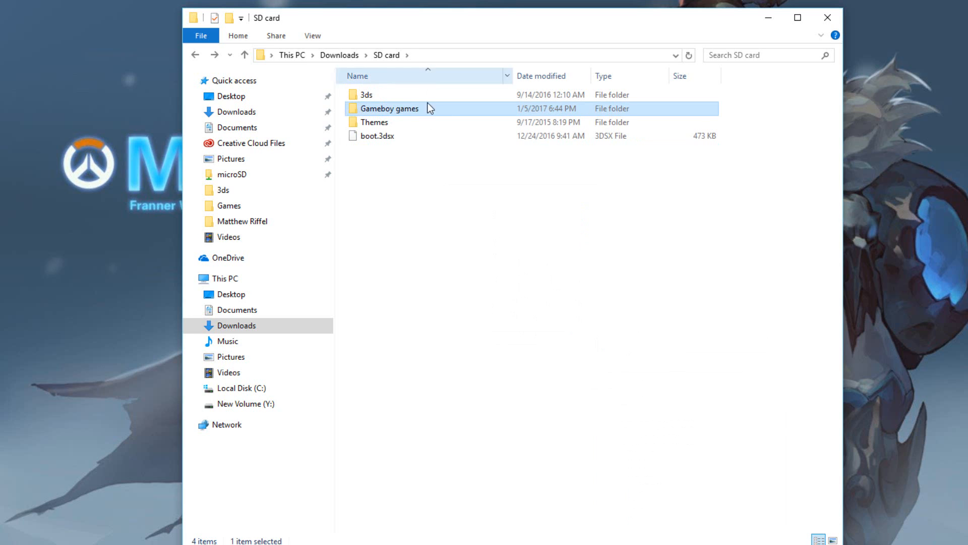
{"action": "mouse_move", "coordinate": [444, 117]}
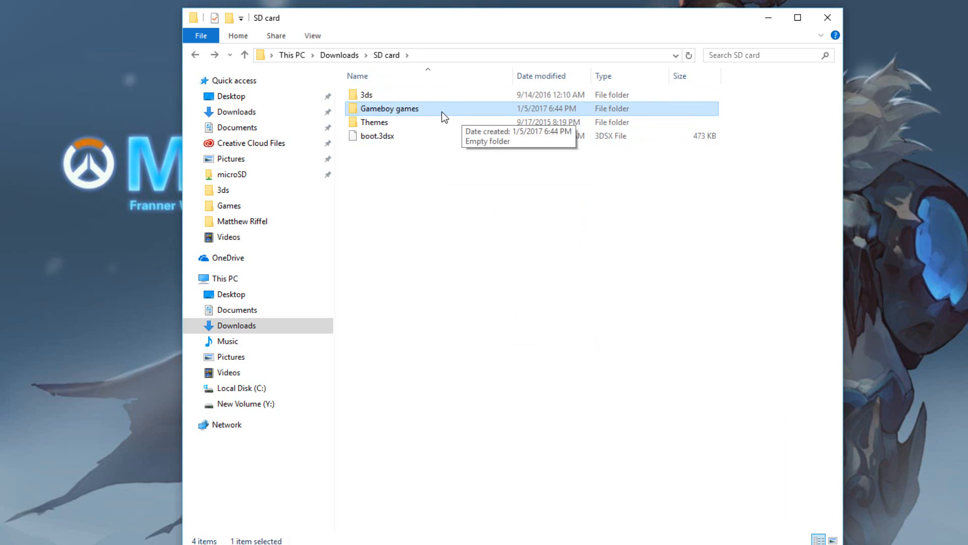
{"action": "right_click", "coordinate": [390, 108]}
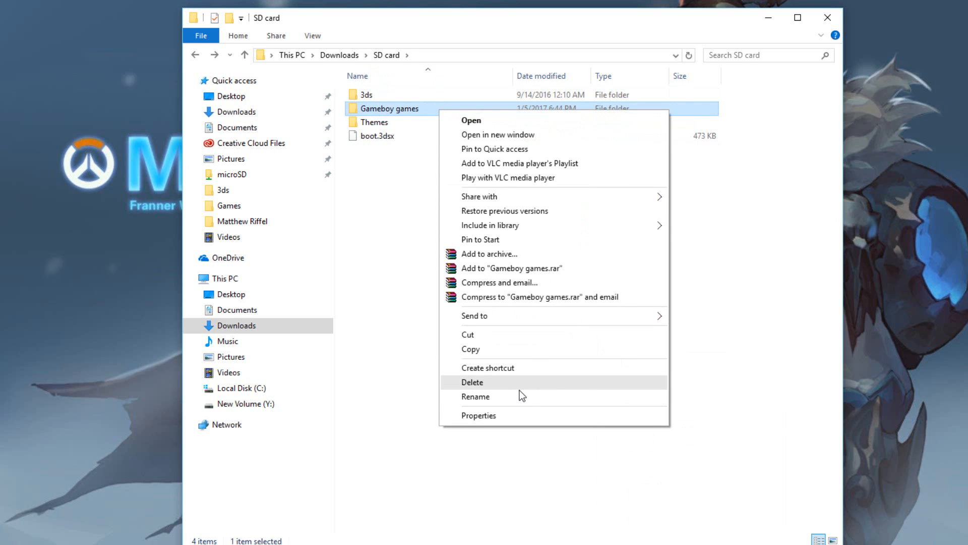
{"action": "left_click", "coordinate": [476, 396]}
{"action": "type", "text": "mgba"}
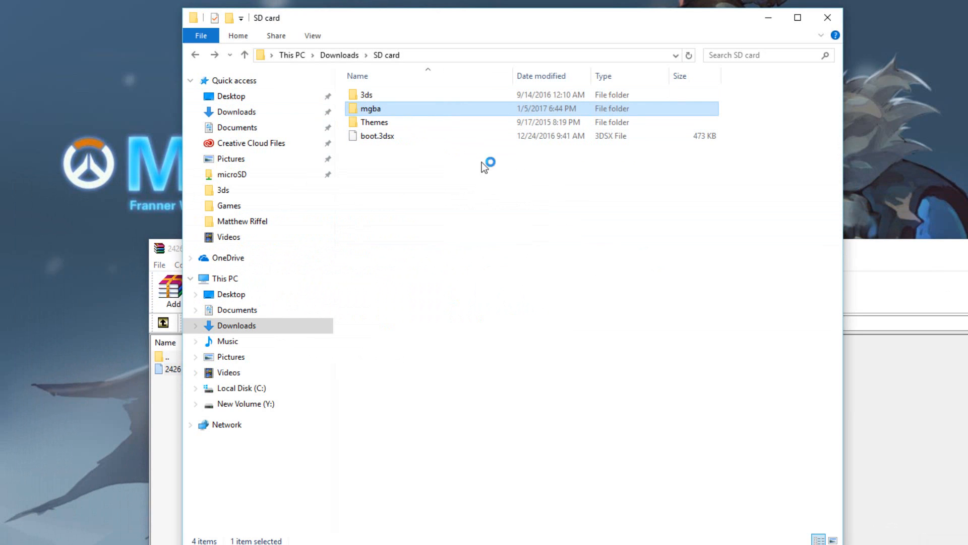
Select the Dragon Ball .gba file in the WinRAR archive to move into the empty mgba folder.
{"action": "double_click", "coordinate": [370, 108]}
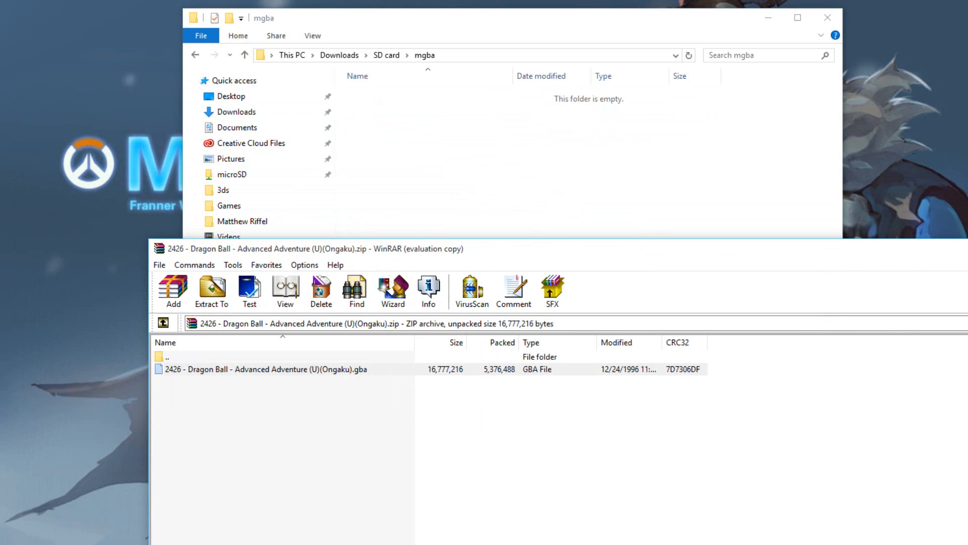
{"action": "mouse_move", "coordinate": [478, 235]}
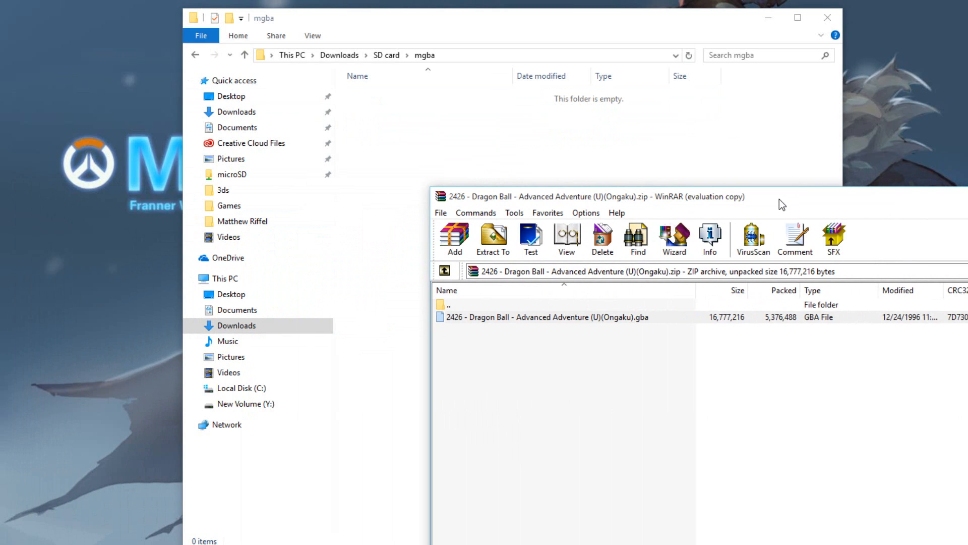
{"action": "mouse_move", "coordinate": [674, 240]}
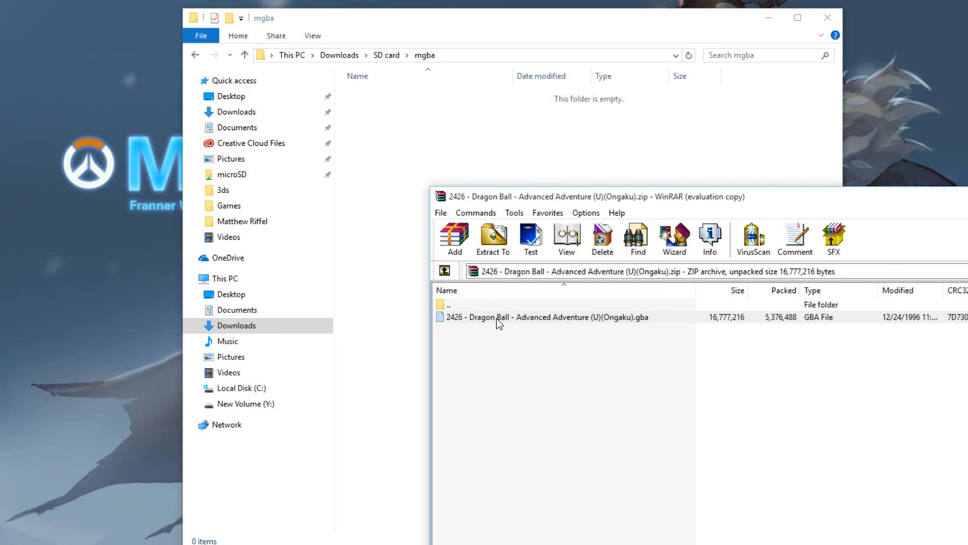
{"action": "left_click", "coordinate": [541, 317]}
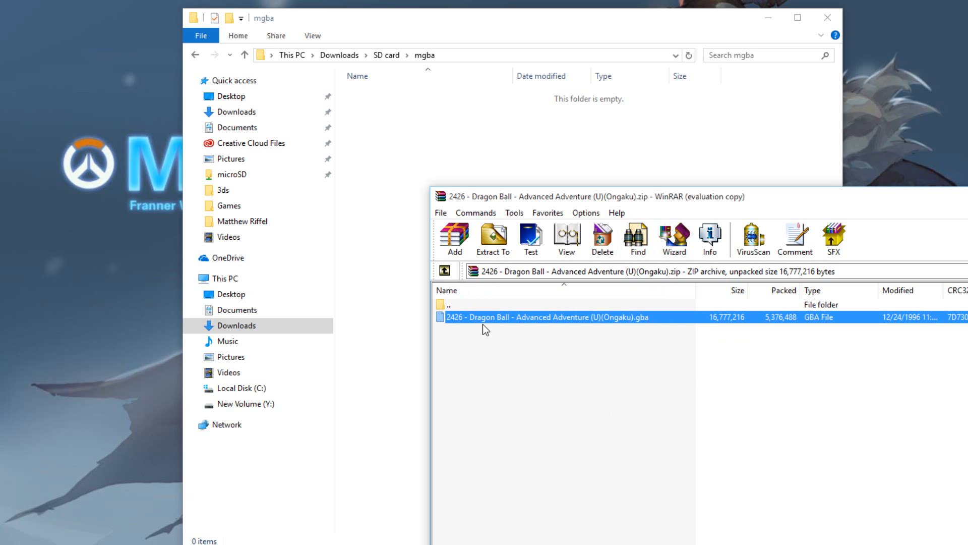
{"action": "mouse_move", "coordinate": [665, 324]}
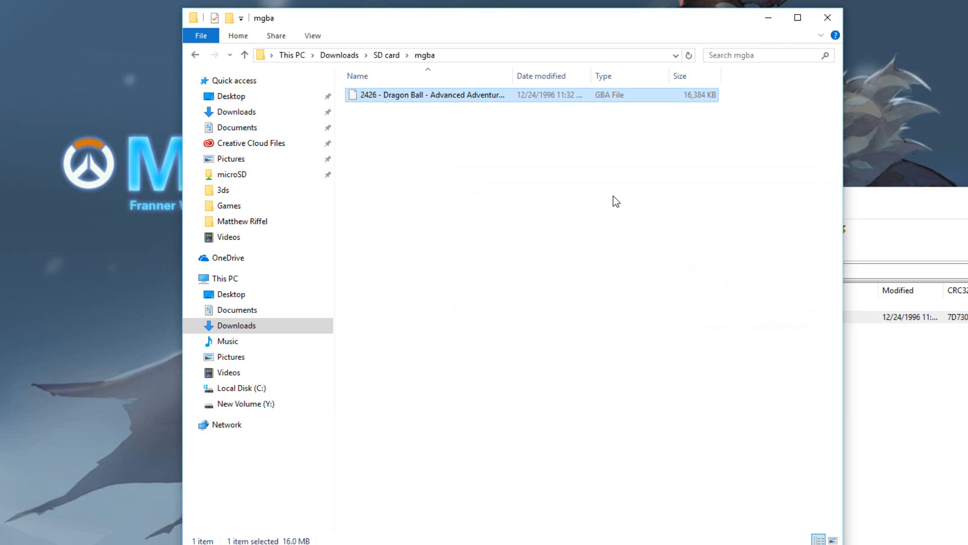
{"action": "mouse_move", "coordinate": [536, 180]}
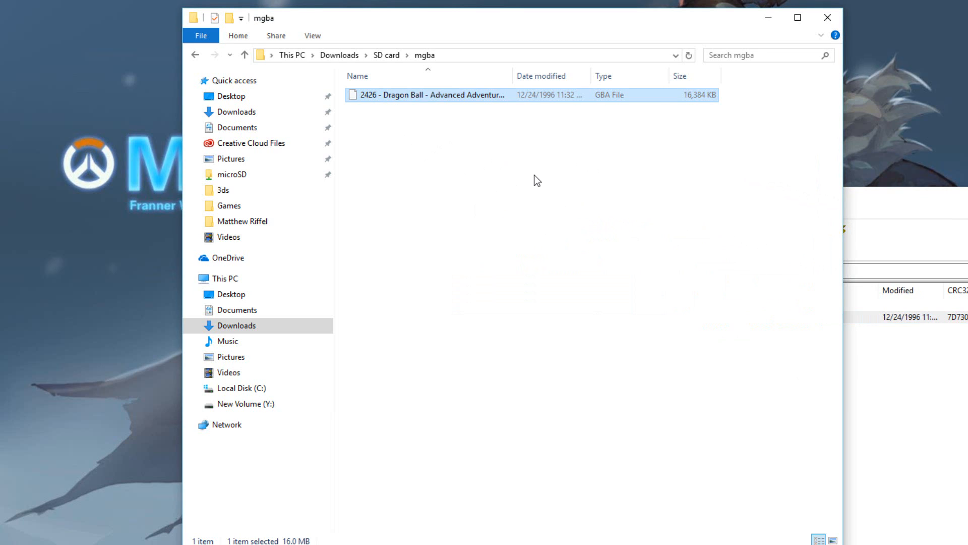
{"action": "left_click", "coordinate": [543, 180]}
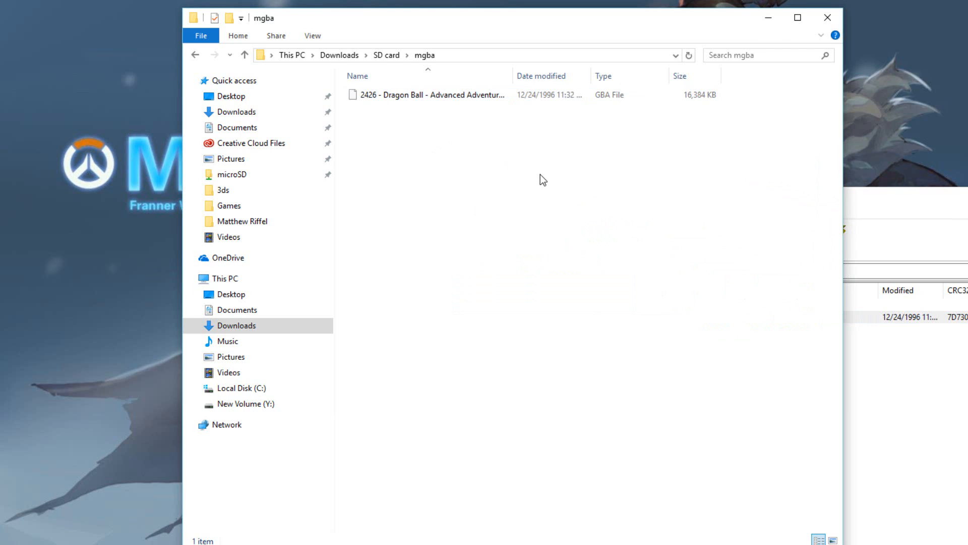
{"action": "mouse_move", "coordinate": [537, 188]}
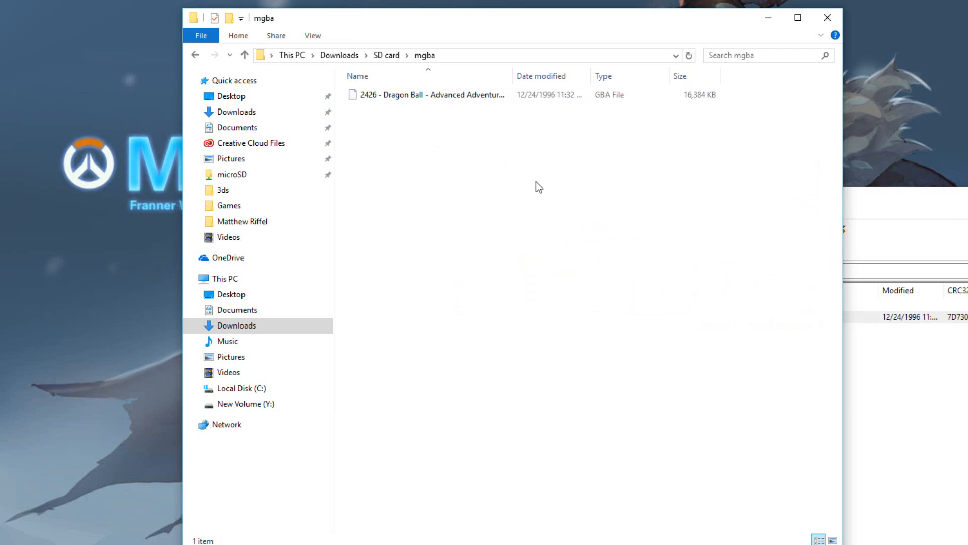